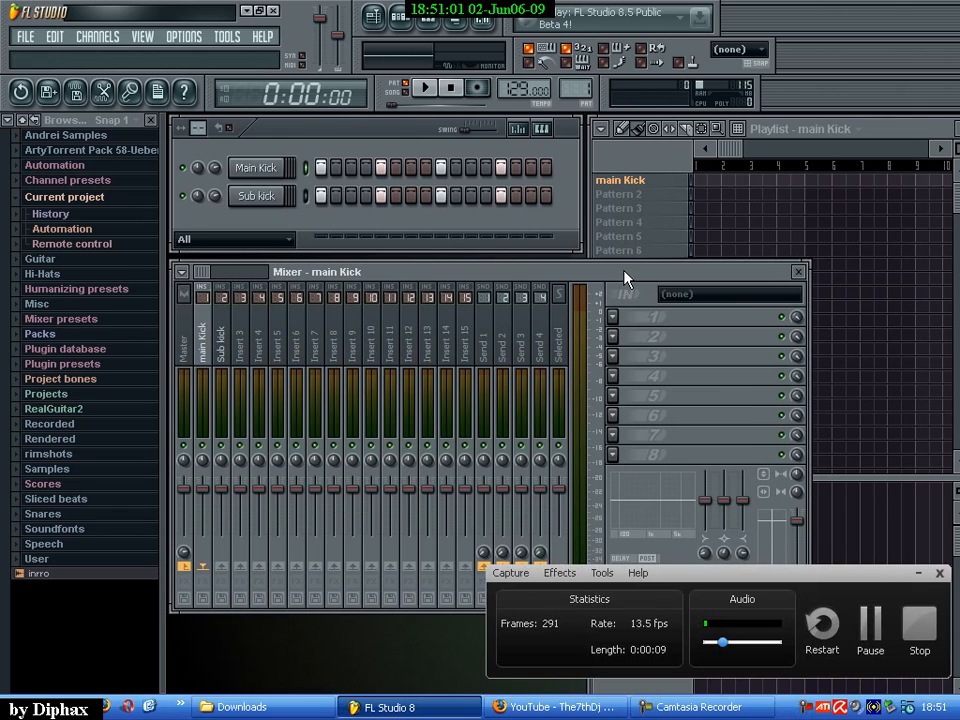
mouse_move(687, 356)
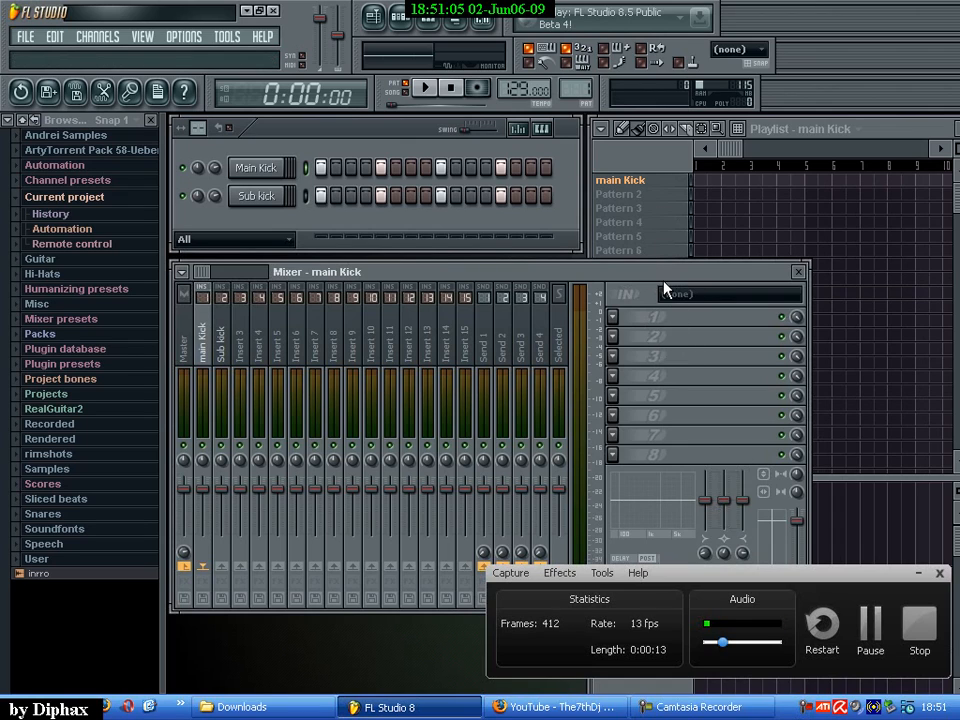
mouse_move(440, 278)
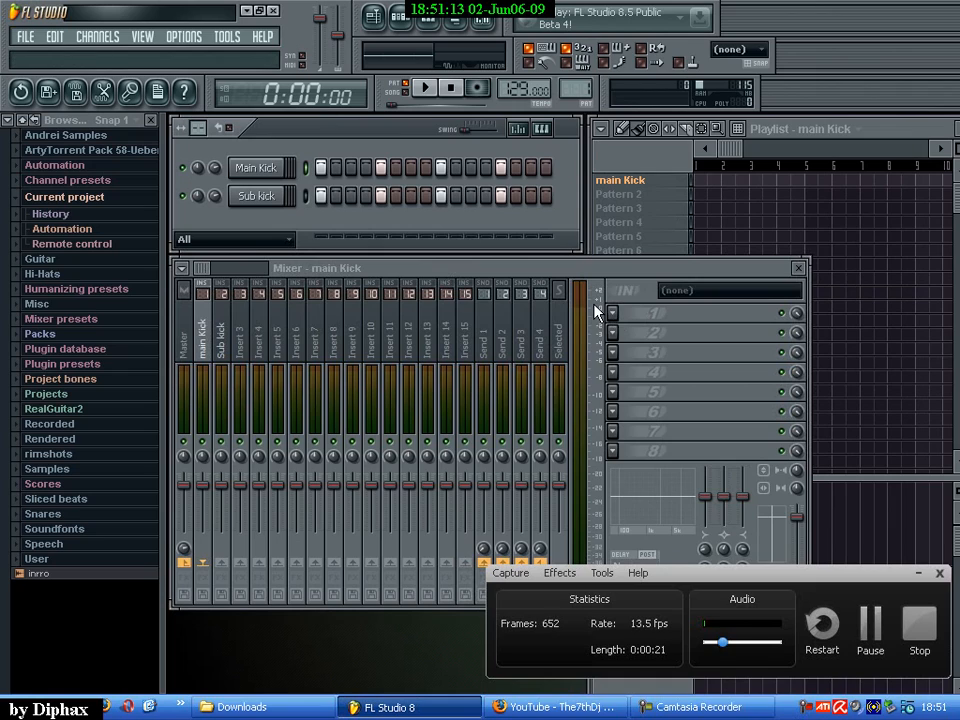
mouse_move(660, 400)
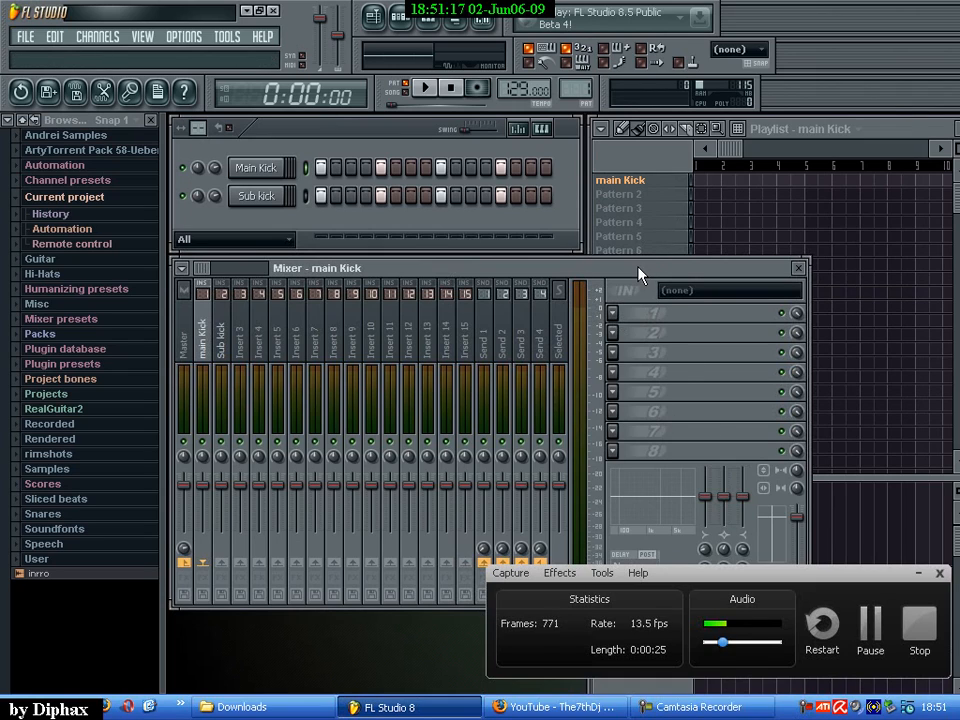
Open and close the Main Kick channel settings, then select Sub kick to show insert 2.
click(256, 195)
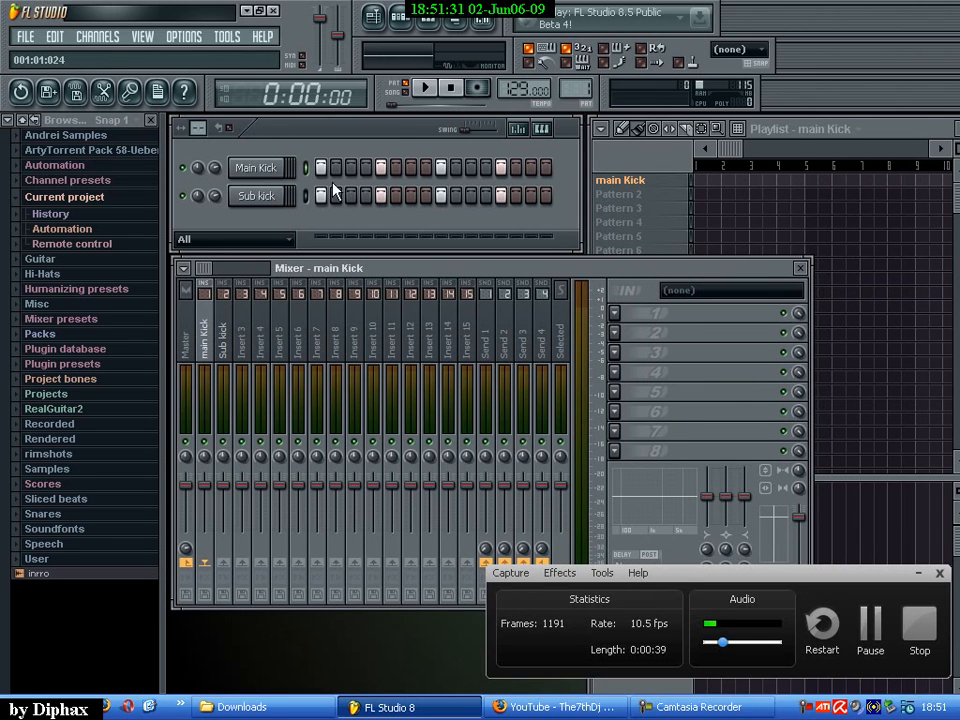
click(256, 167)
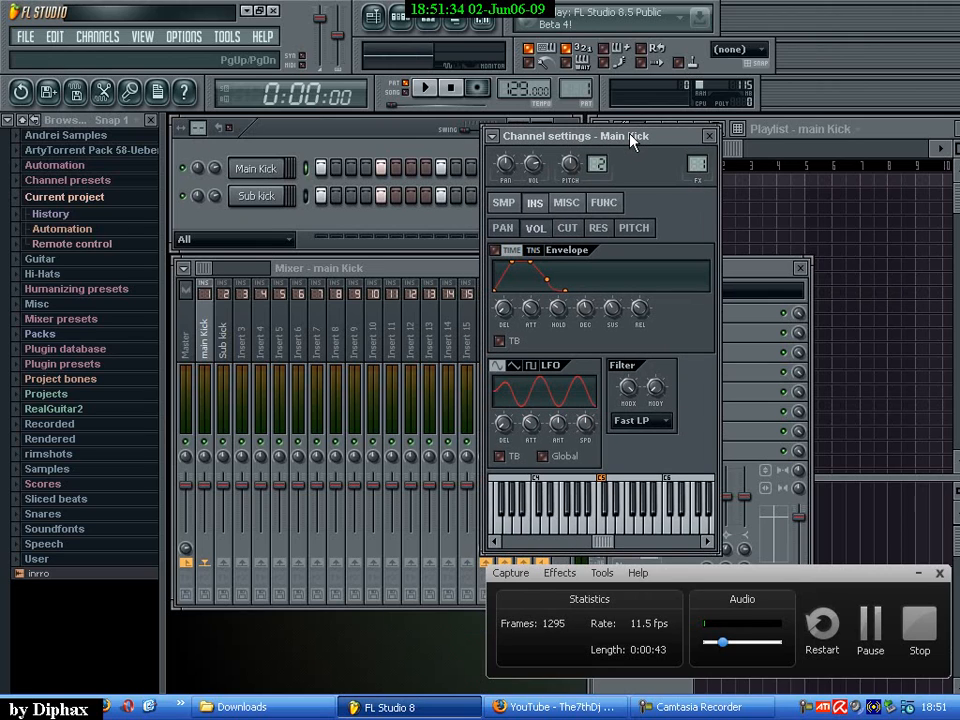
click(257, 195)
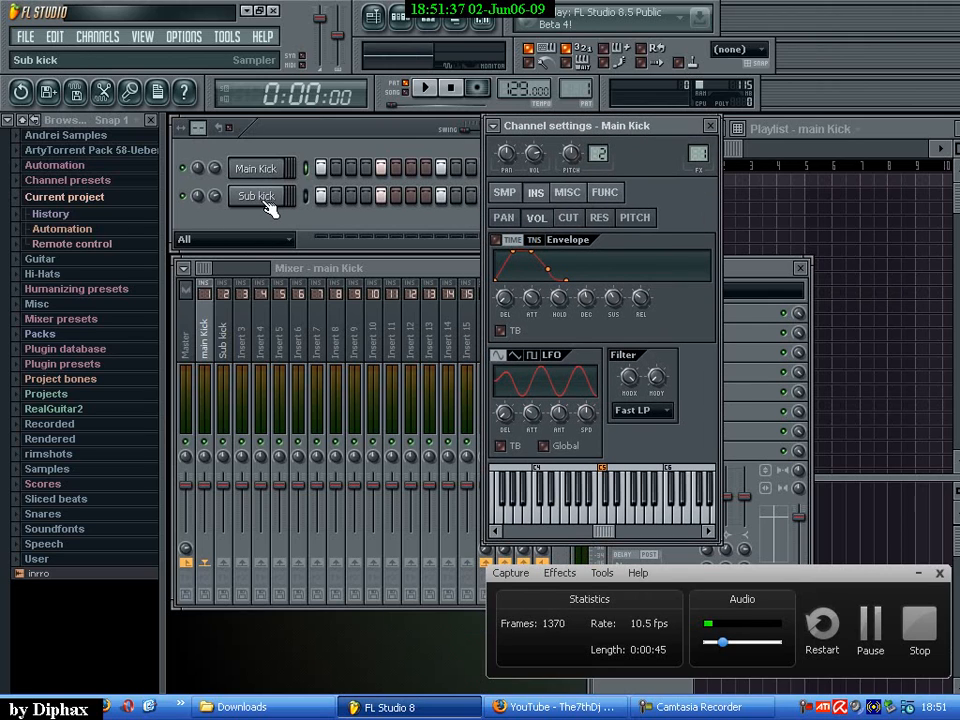
mouse_move(650, 335)
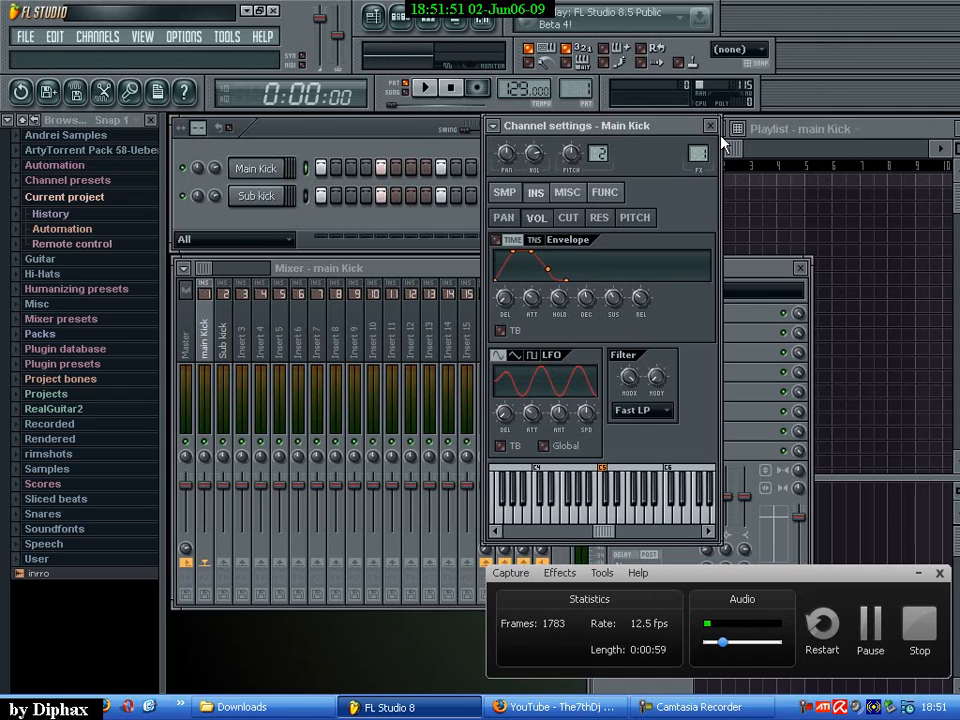
click(258, 196)
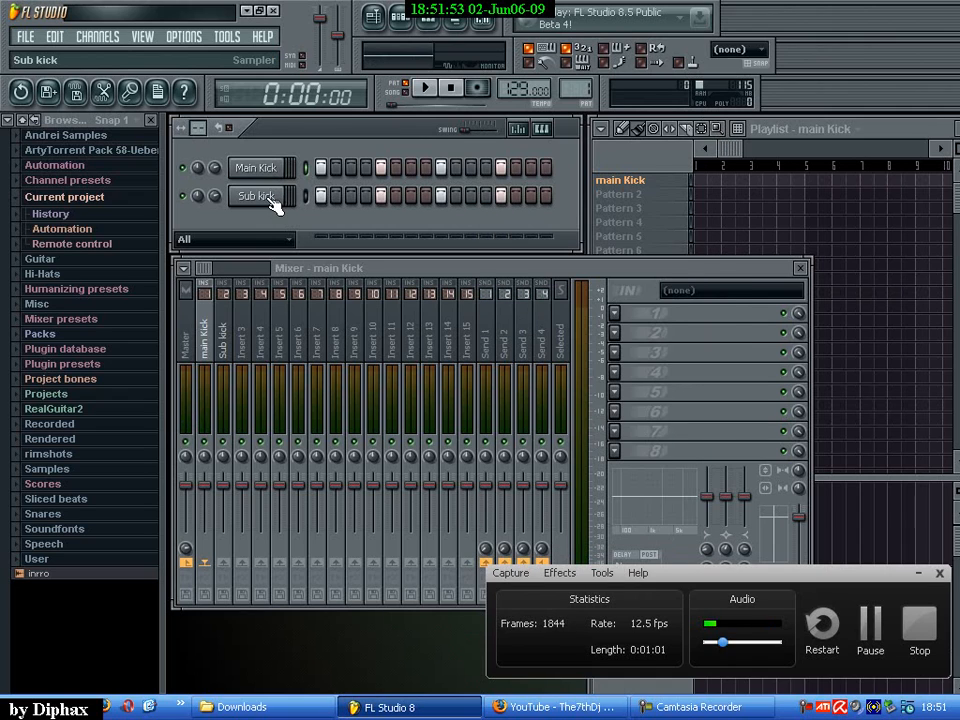
click(256, 196)
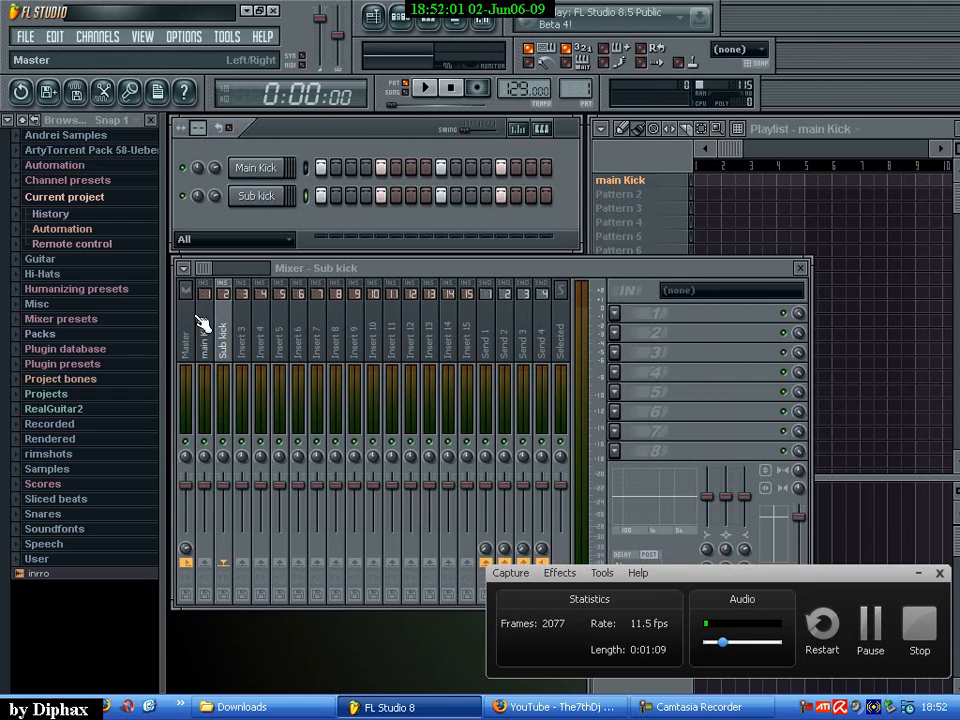
Select the main Kick channel so the mixer shows its insert again.
click(256, 167)
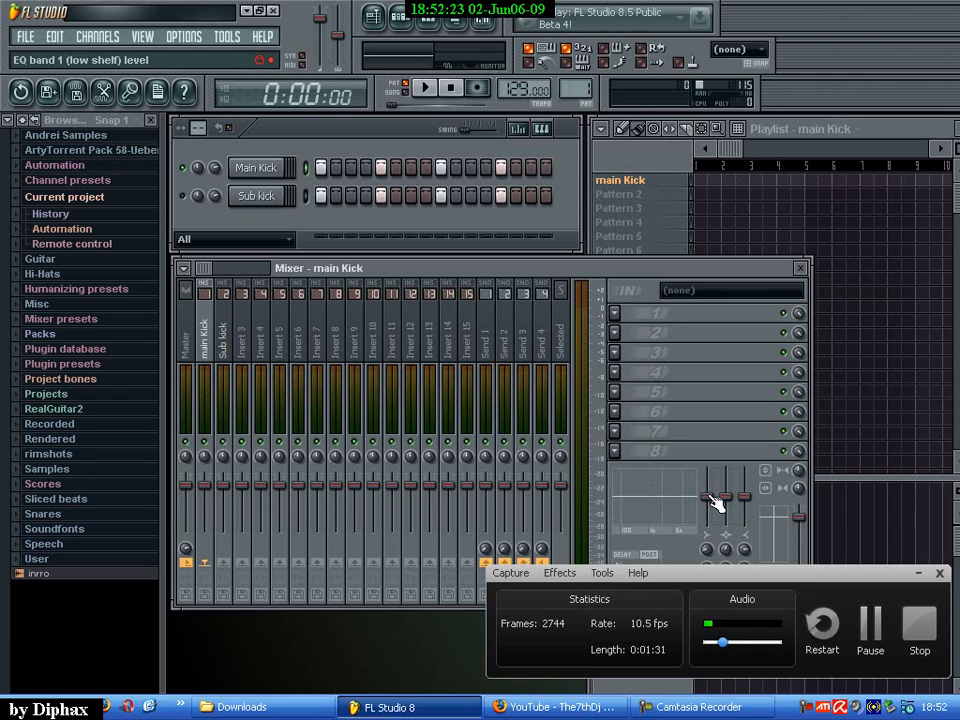
mouse_move(722, 518)
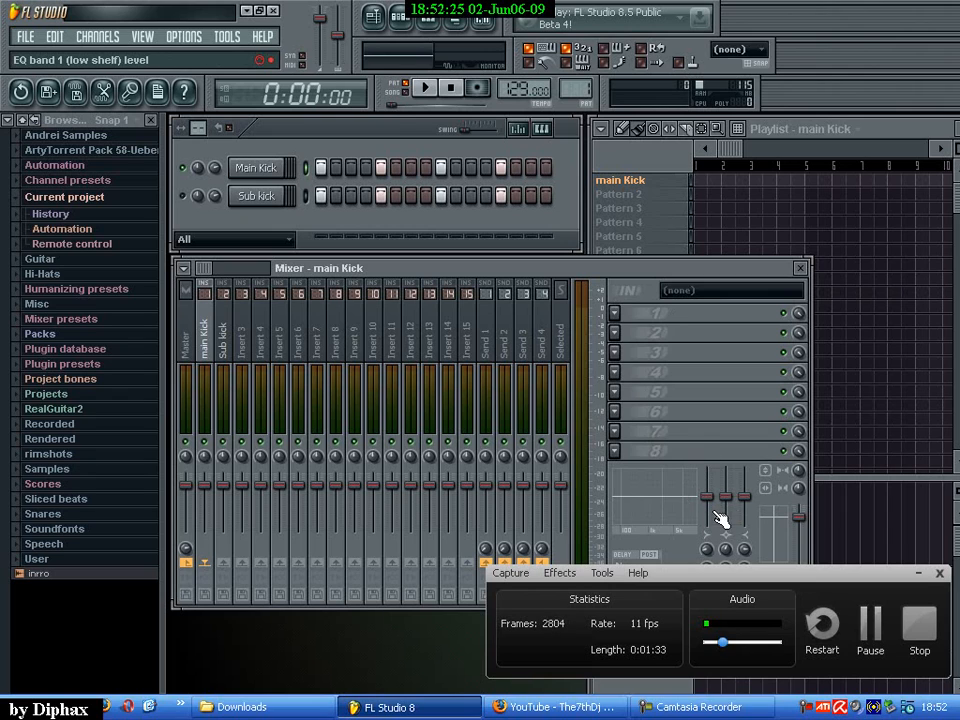
Load Fruity Multiband Compressor into the main Kick insert's first empty effect slot.
click(614, 311)
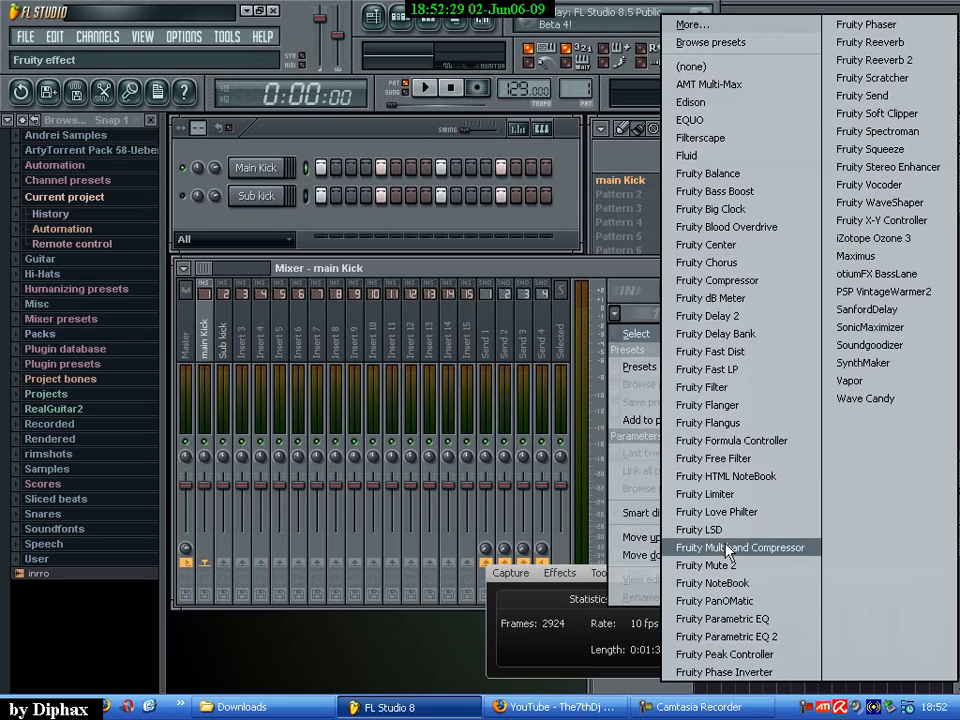
mouse_move(722, 618)
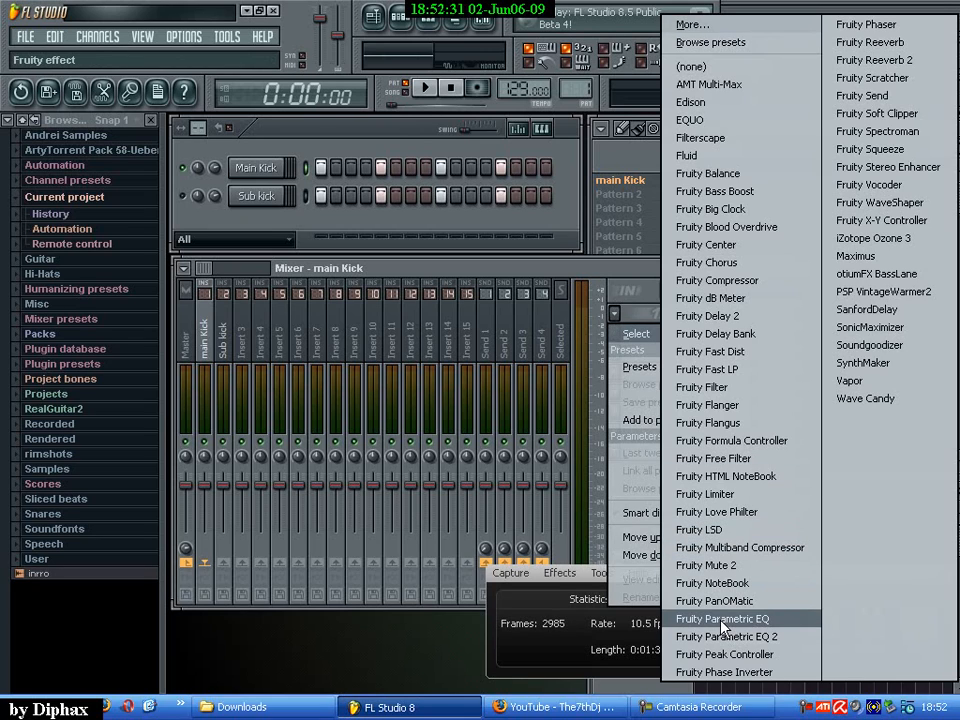
mouse_move(740, 547)
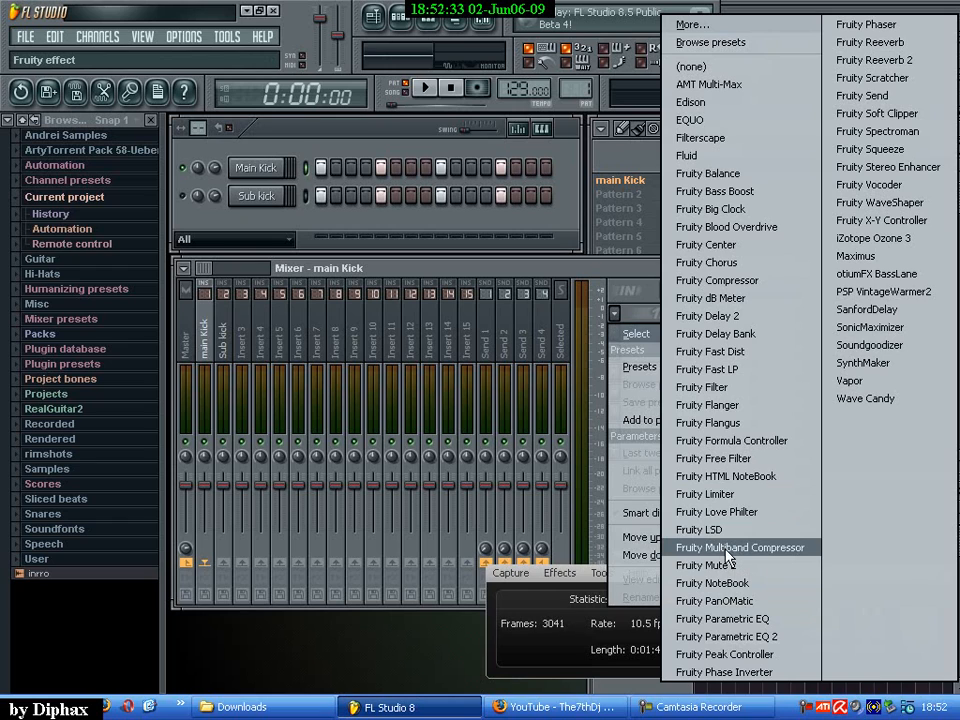
click(739, 547)
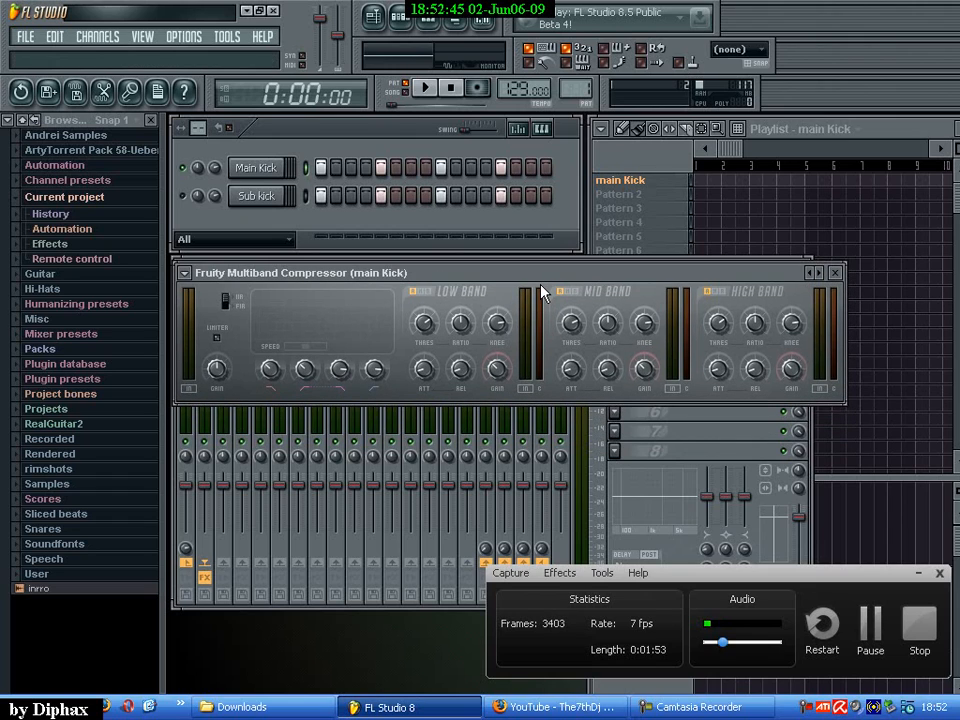
mouse_move(390, 290)
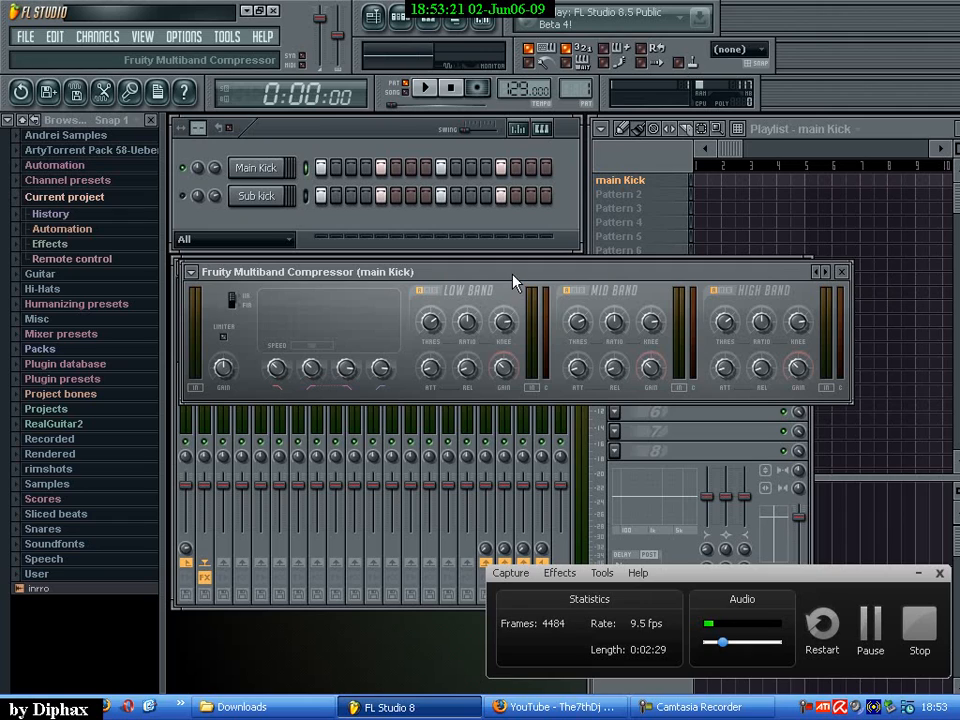
Audition the kick pattern through the compressor, then select the Sub kick channel.
click(256, 195)
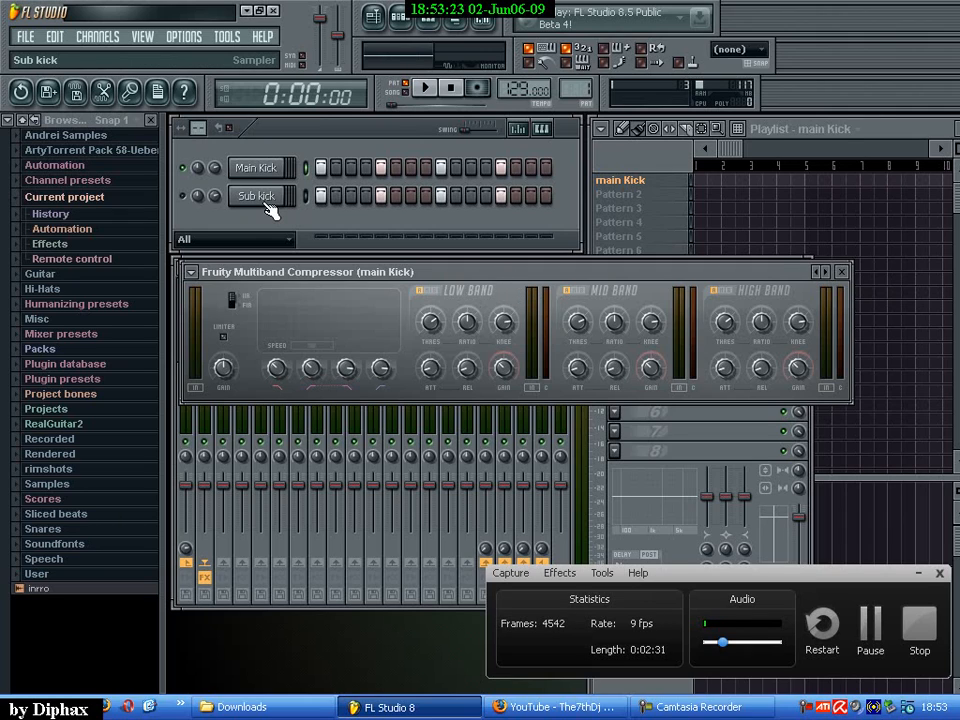
mouse_move(272, 207)
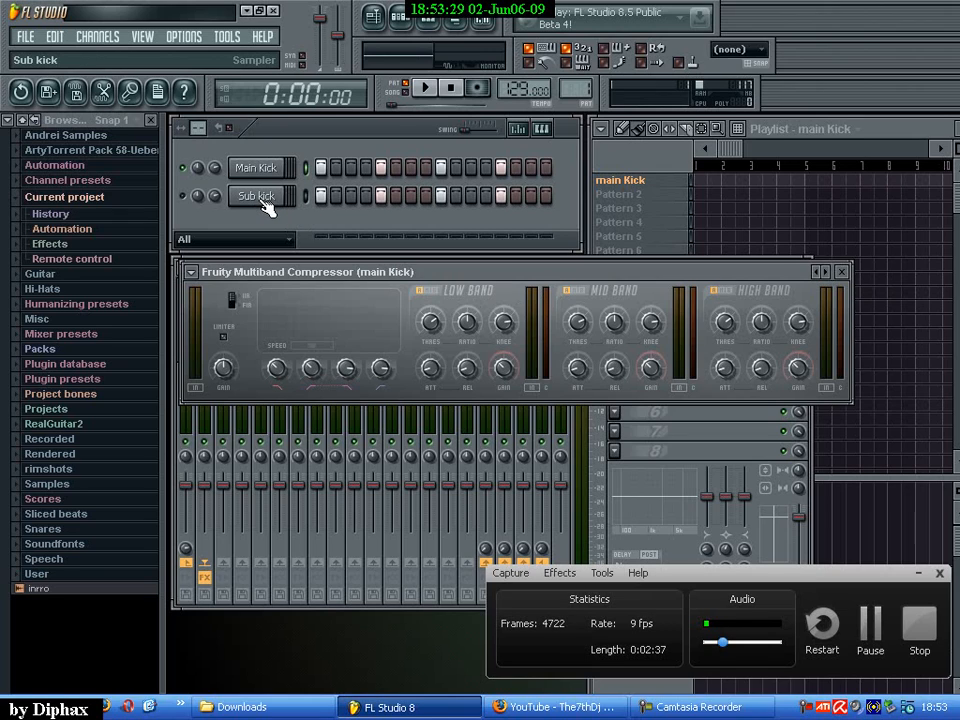
click(256, 167)
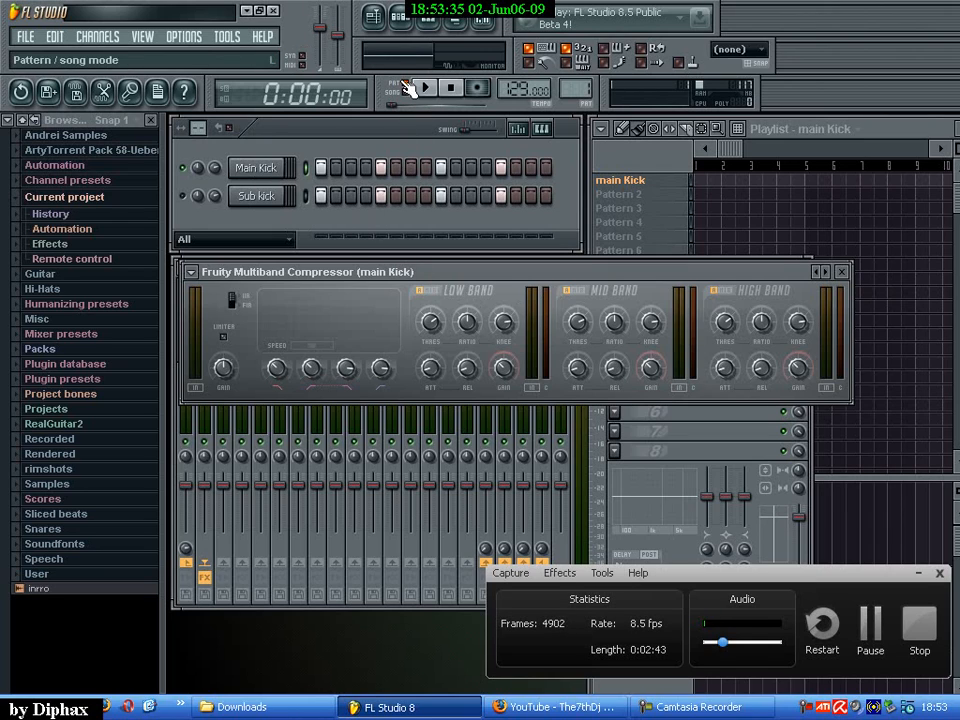
click(424, 88)
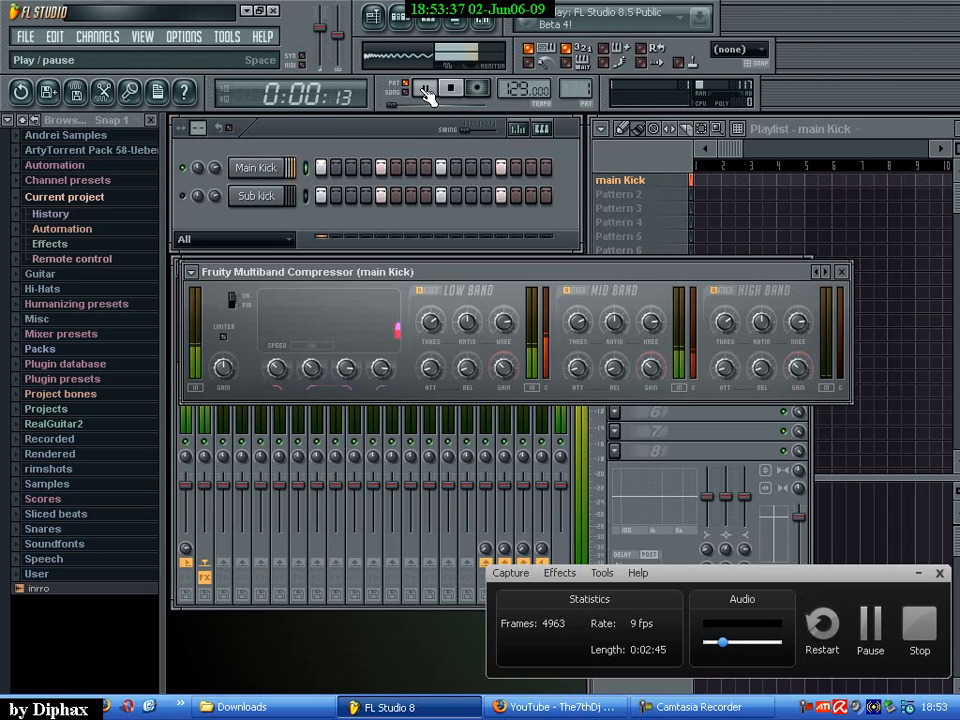
click(425, 89)
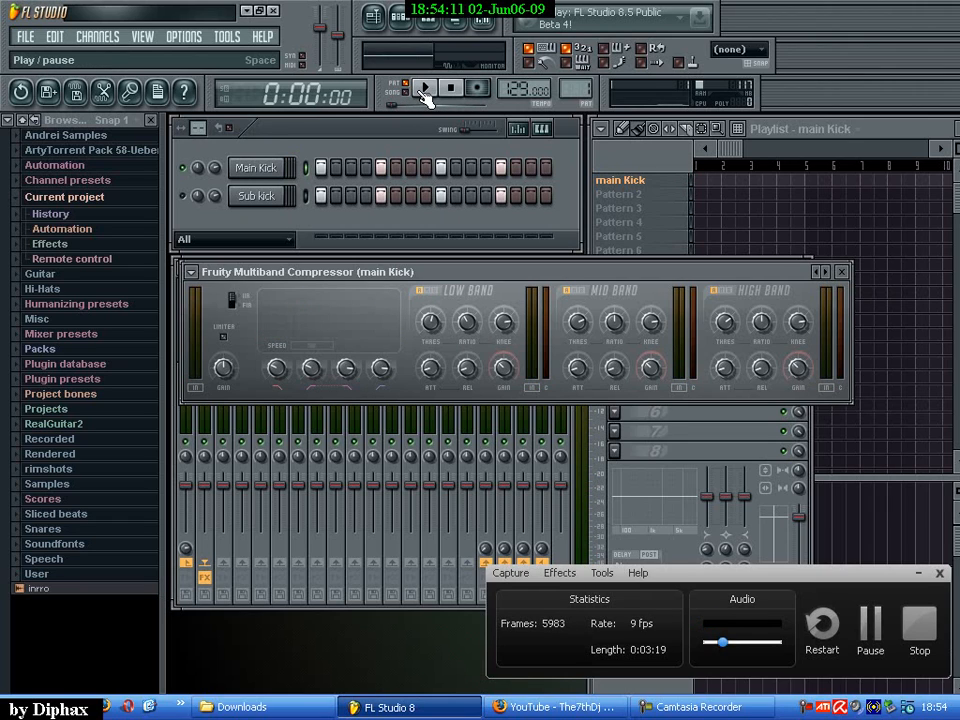
click(424, 88)
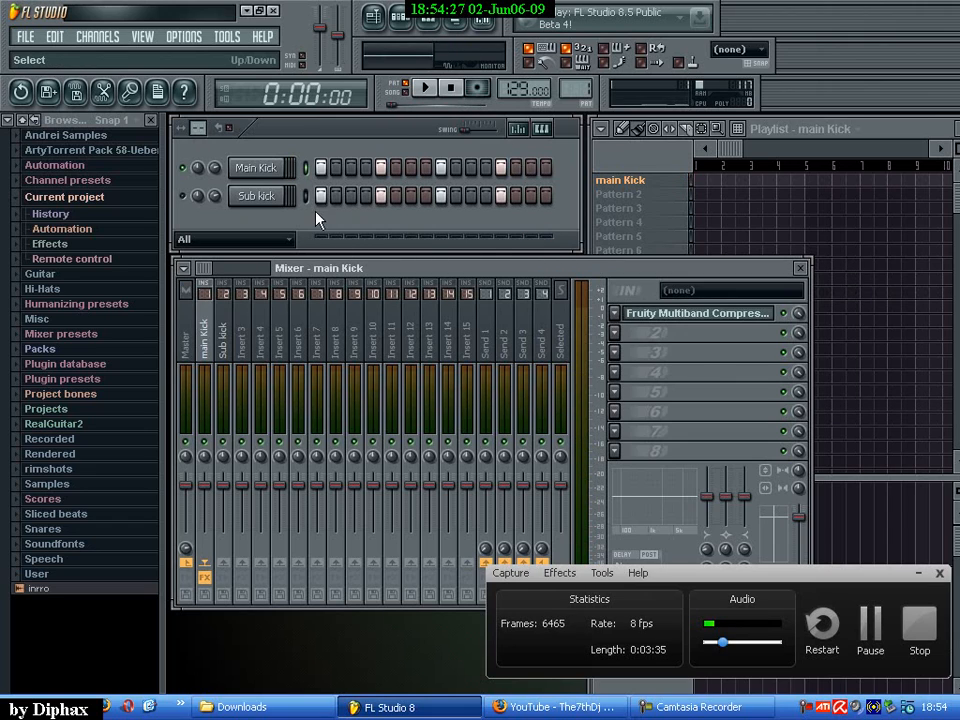
mouse_move(230, 190)
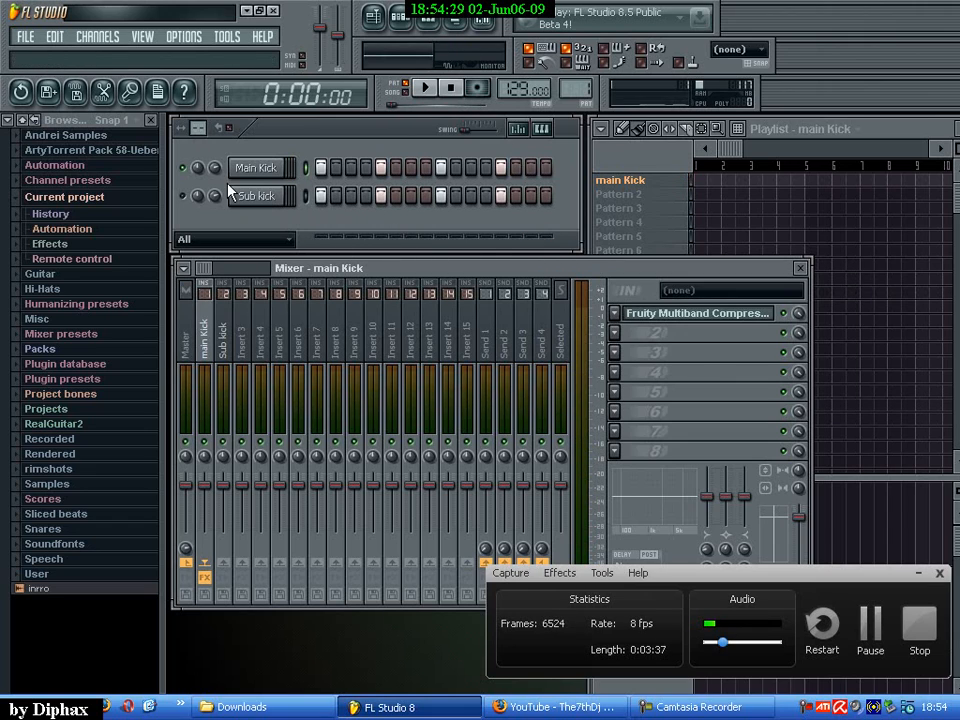
mouse_move(198, 168)
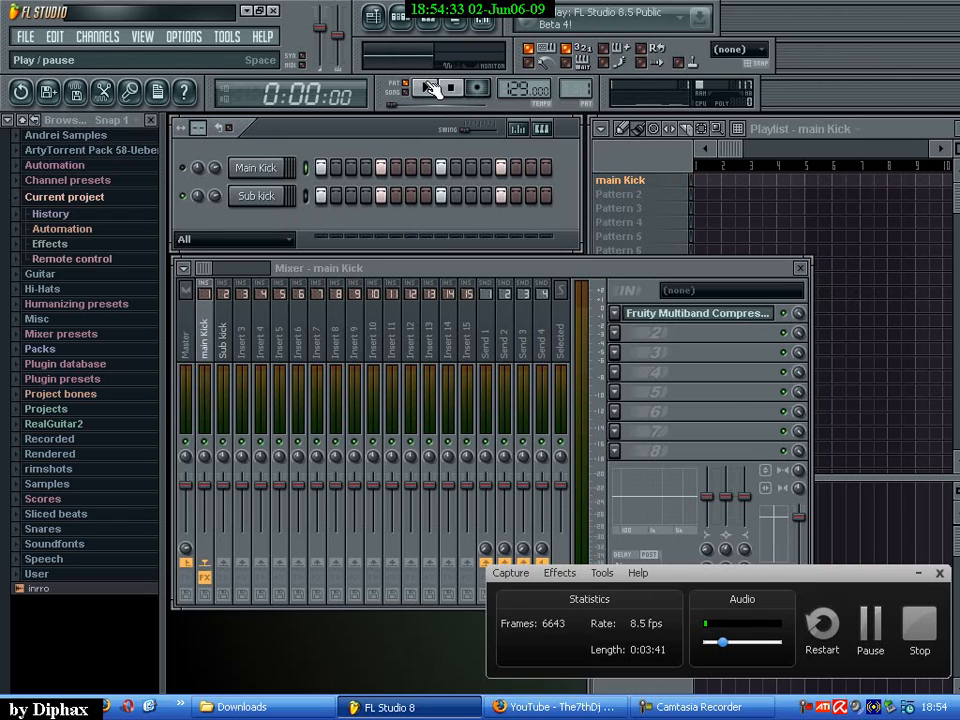
click(257, 195)
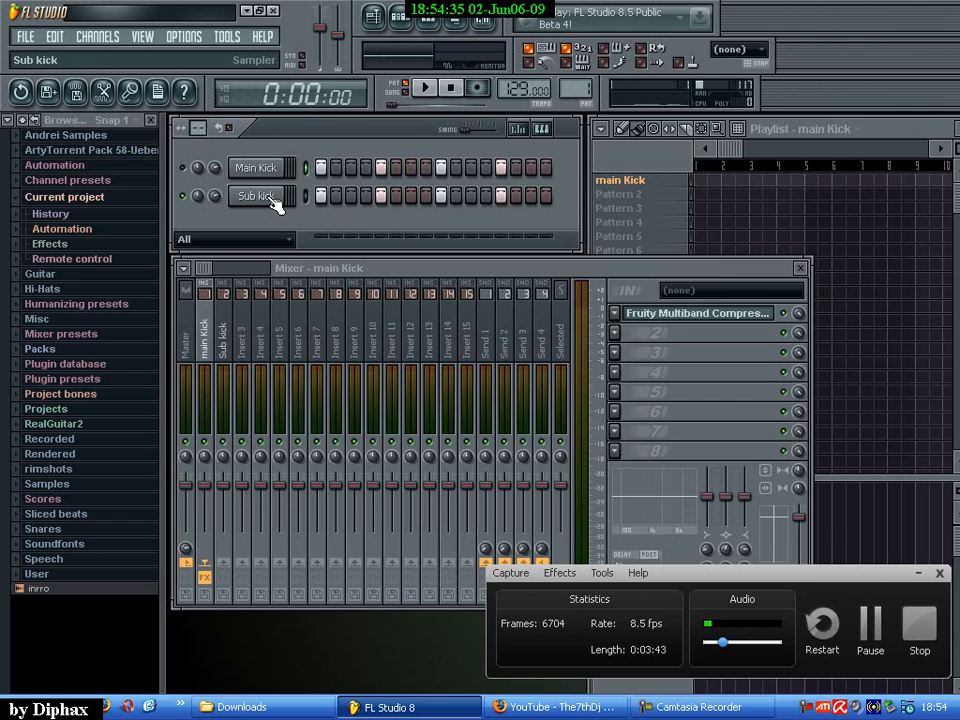
click(255, 196)
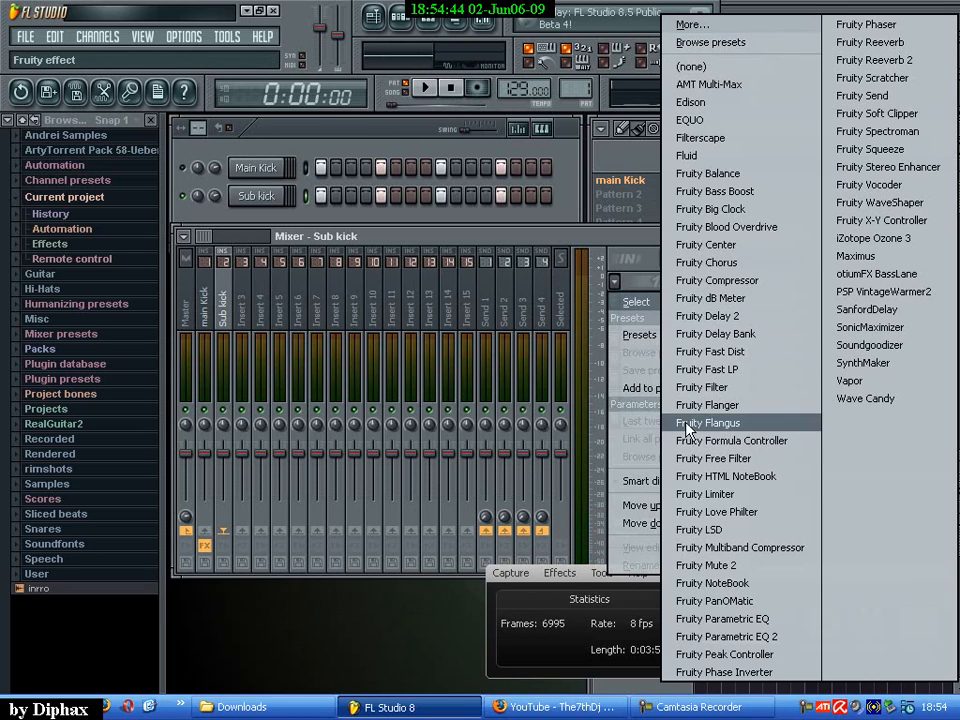
Load Fruity Parametric EQ on the Sub kick insert and apply its Sub Boost preset.
click(721, 618)
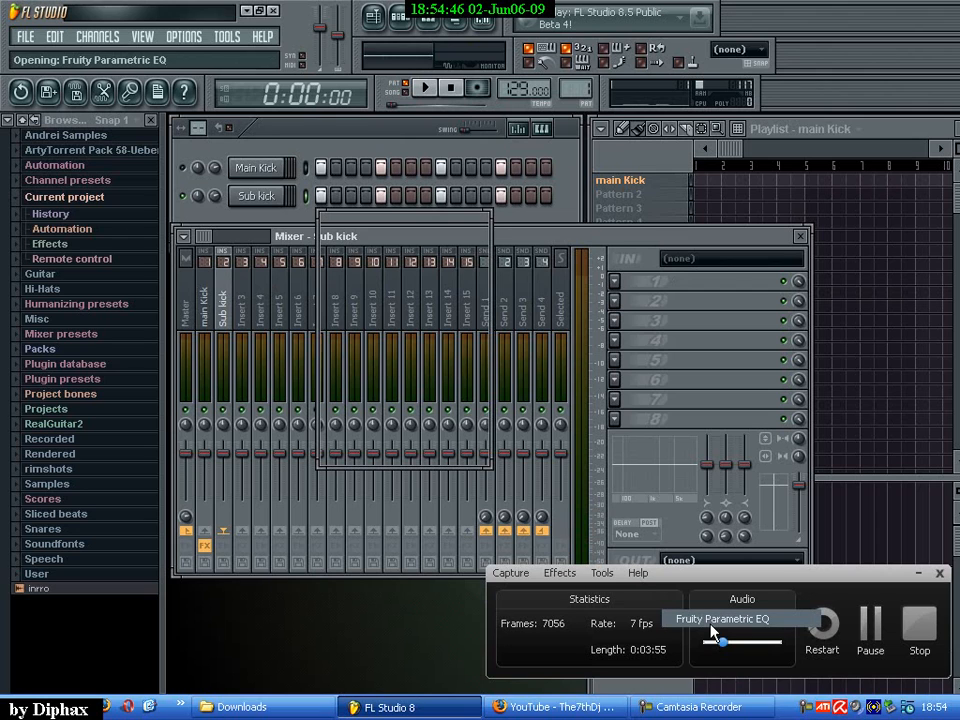
click(724, 618)
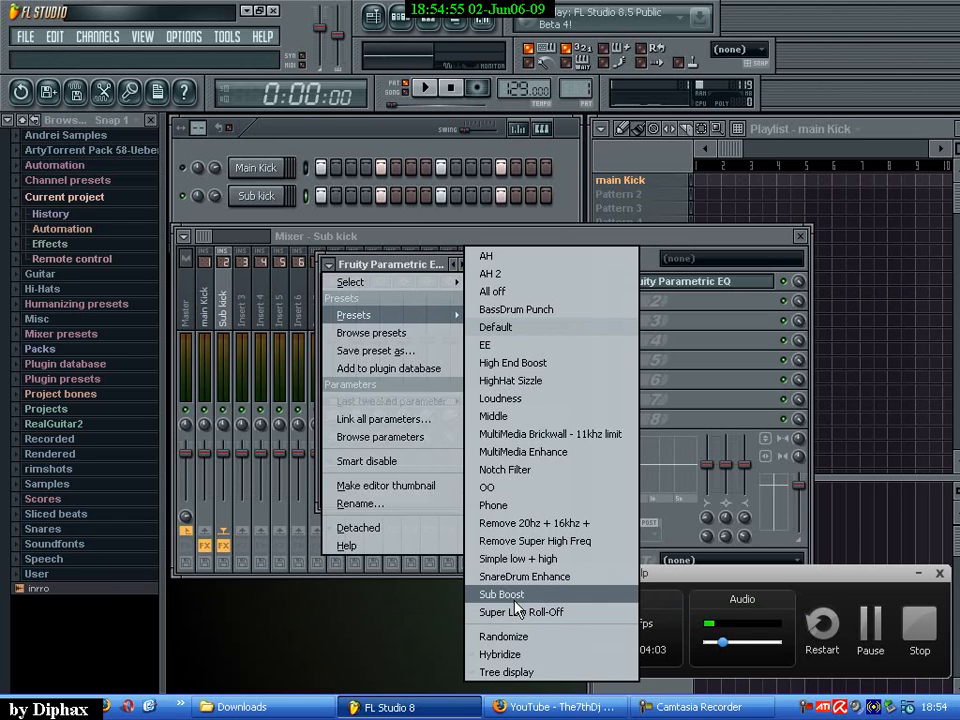
click(520, 612)
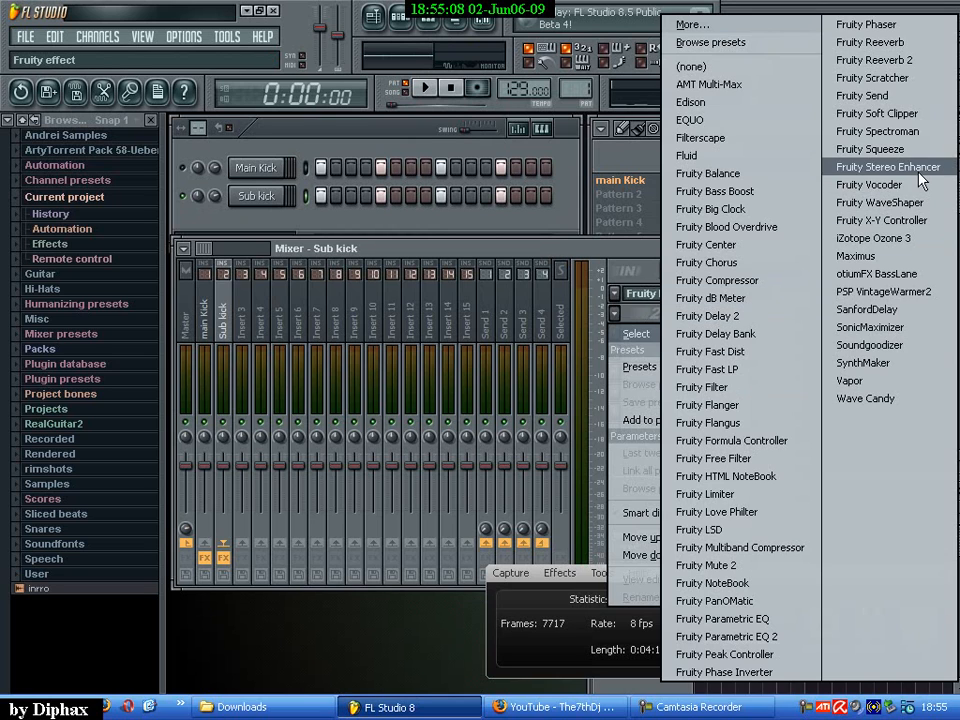
Load Fruity Stereo Enhancer into the Sub kick insert's second slot, below the EQ.
click(887, 166)
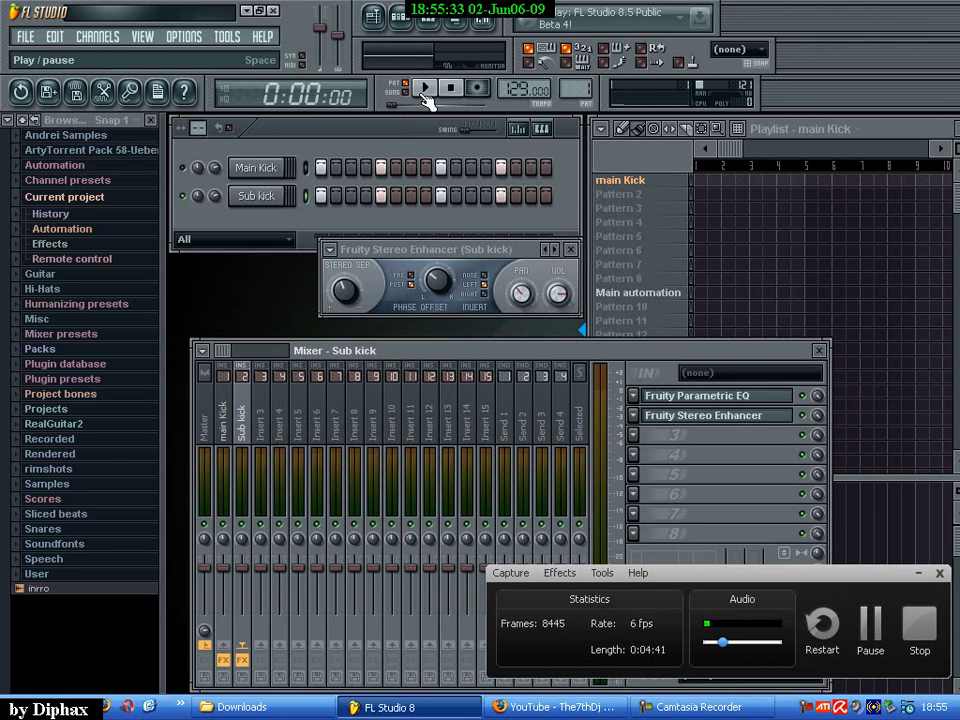
Audition the layered kick, reposition the Stereo Enhancer window, and adjust its panning.
click(424, 89)
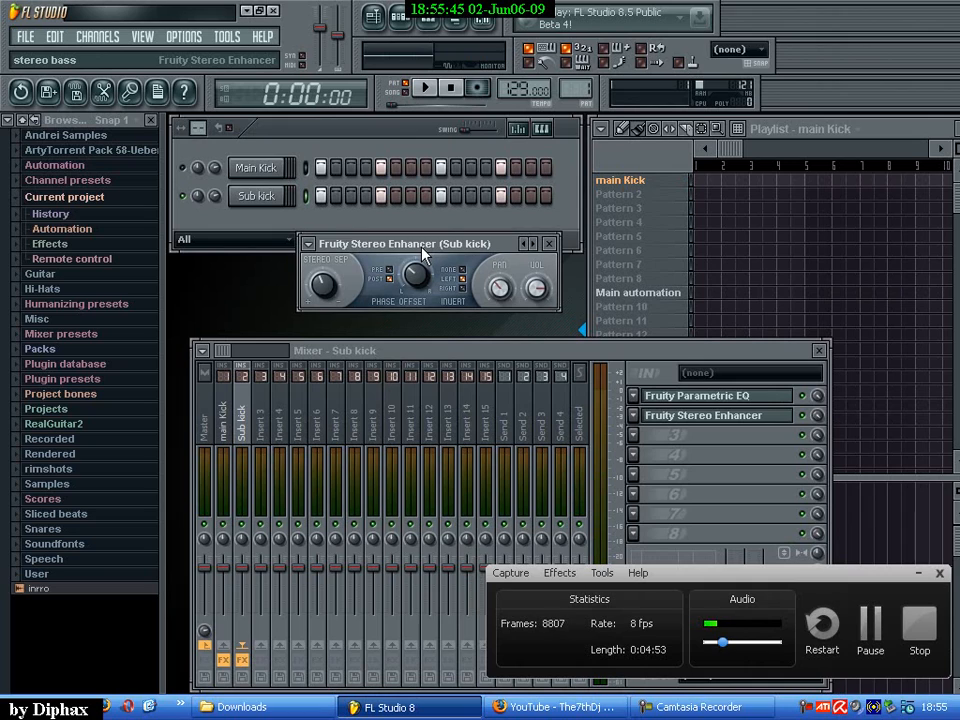
drag(405, 243, 420, 243)
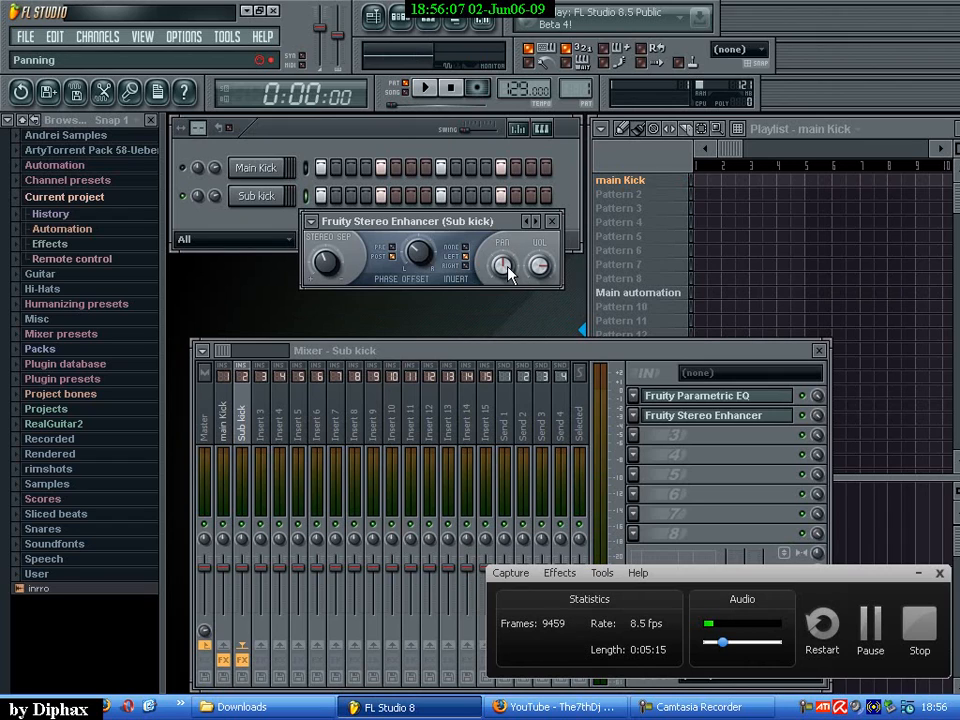
click(424, 88)
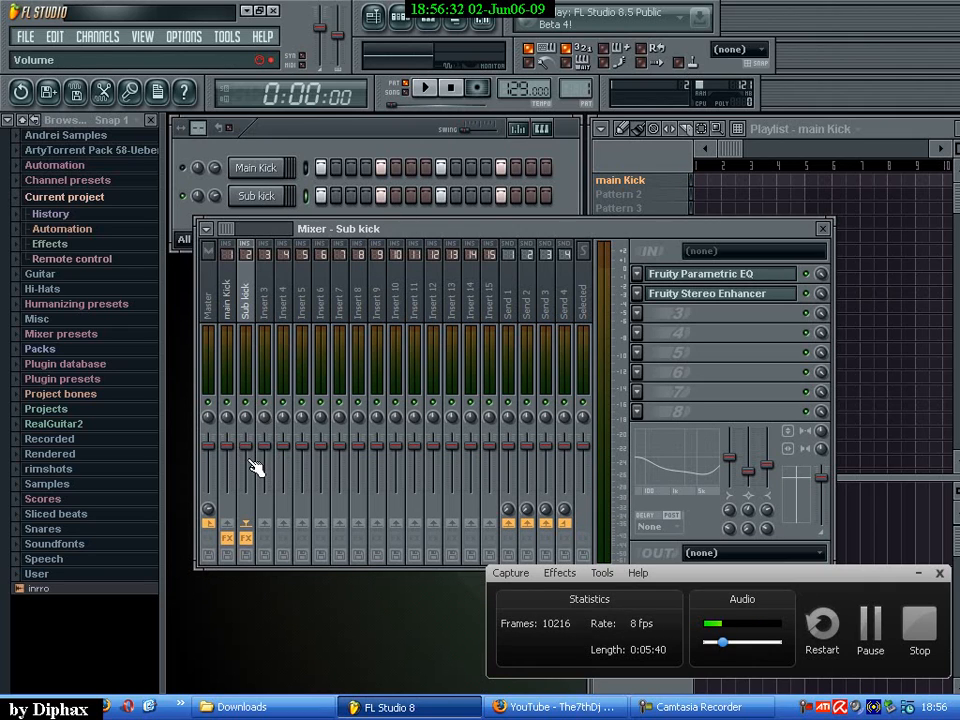
mouse_move(252, 442)
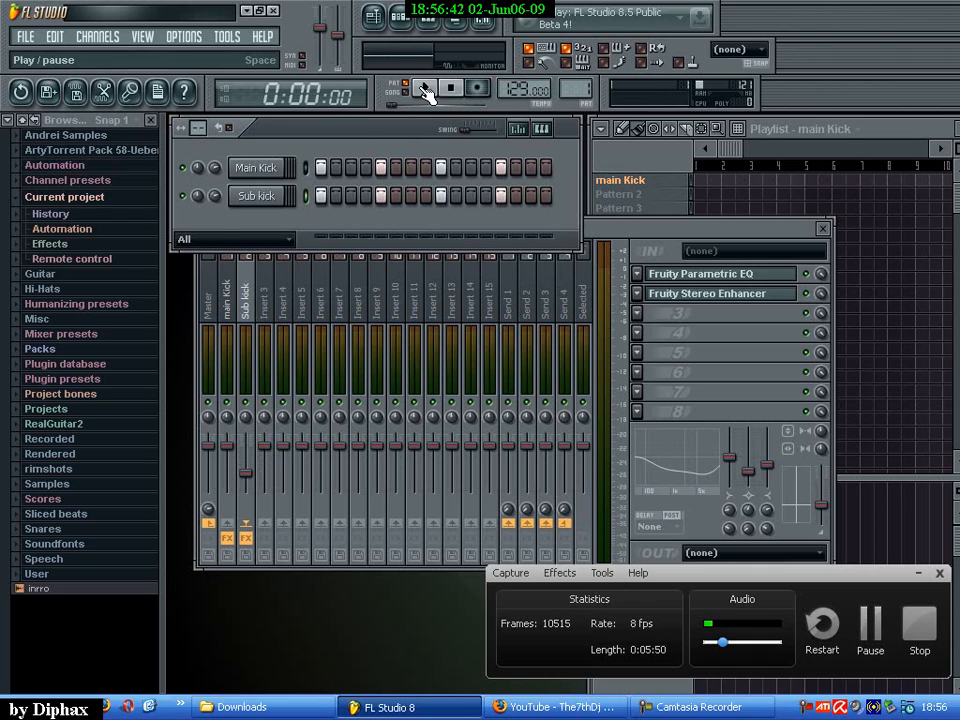
Play the pattern to hear the quieter Sub kick under the main kick.
click(424, 88)
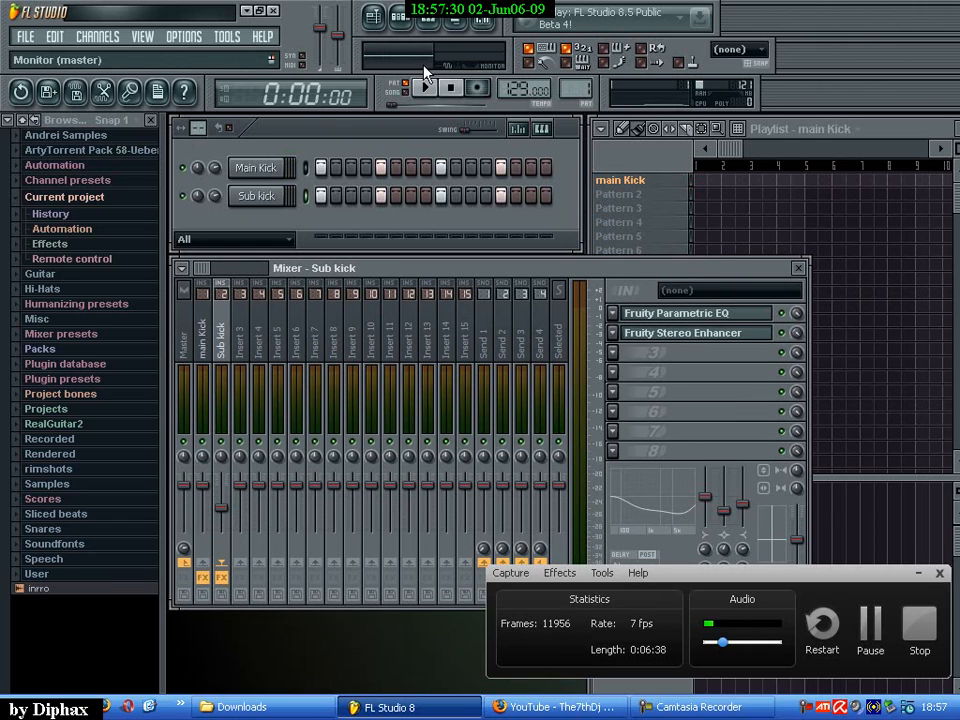
Start playback, close the main Kick's Multiband Compressor window, and reselect the Sub kick insert.
click(426, 88)
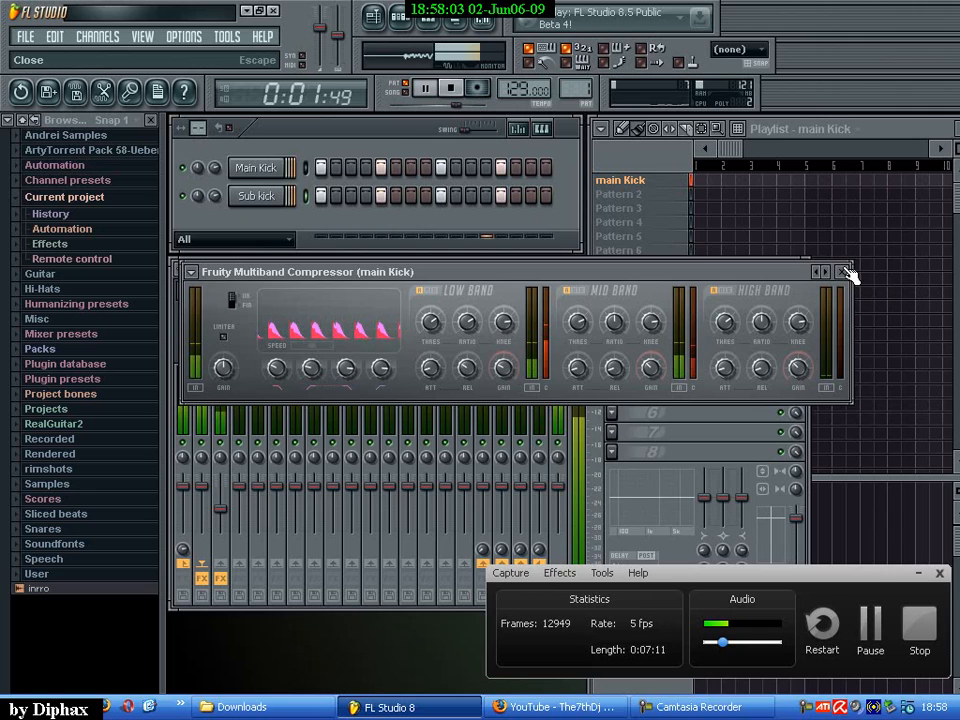
click(849, 271)
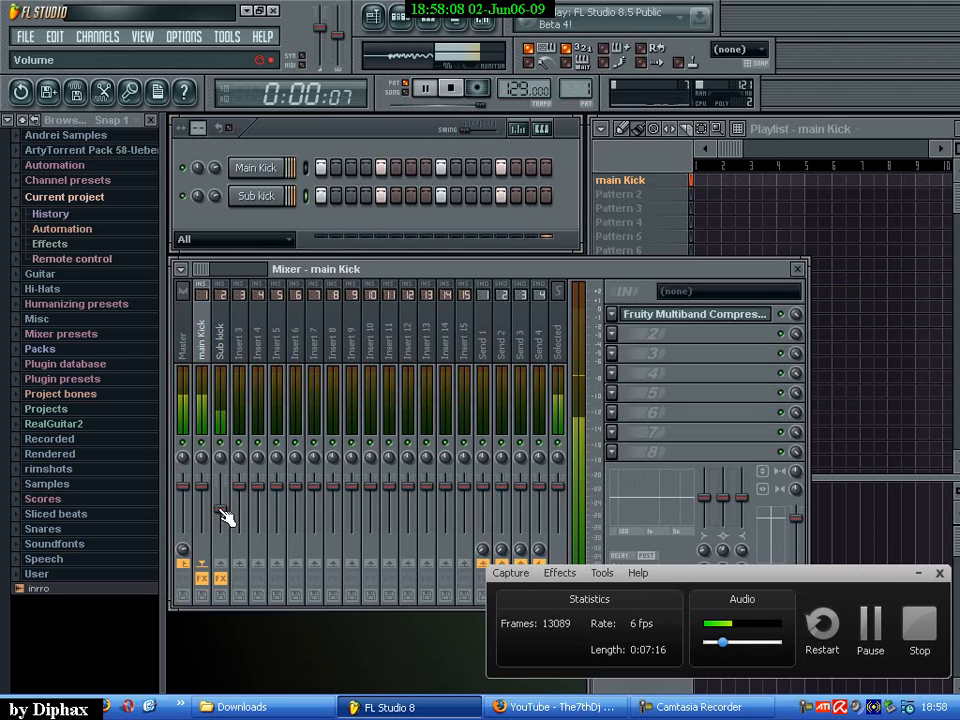
click(219, 340)
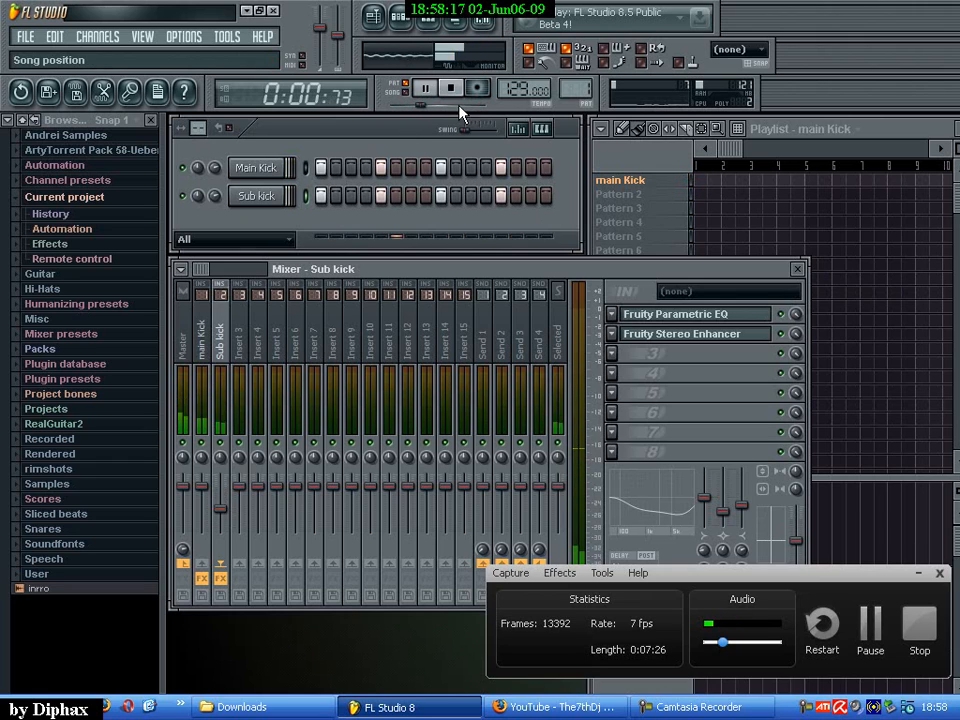
Stop the layered kick playback from the transport bar.
click(450, 88)
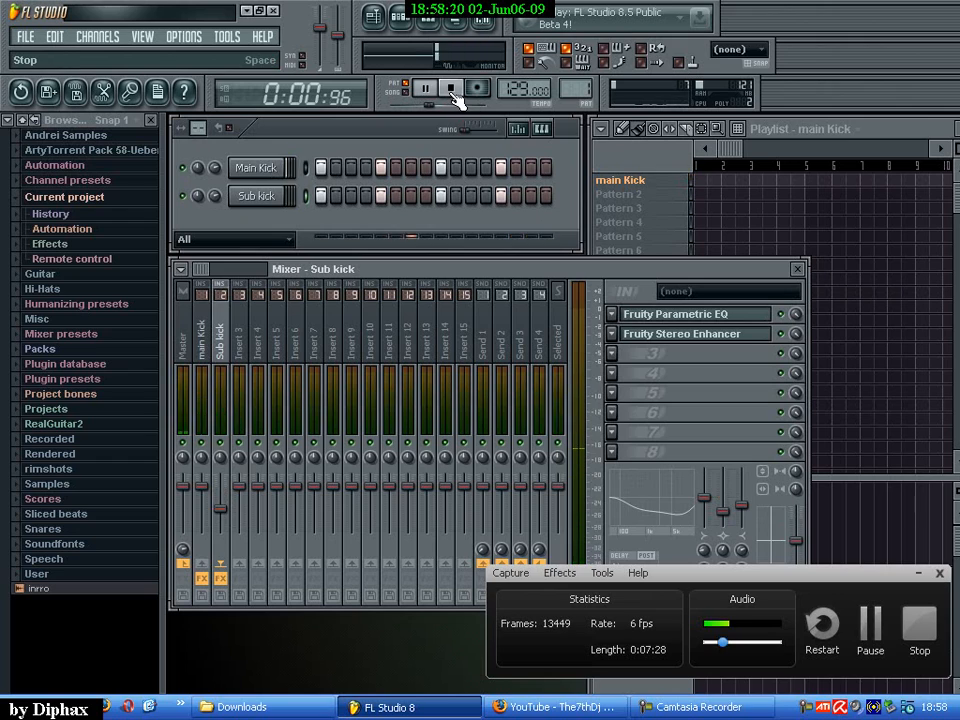
click(452, 88)
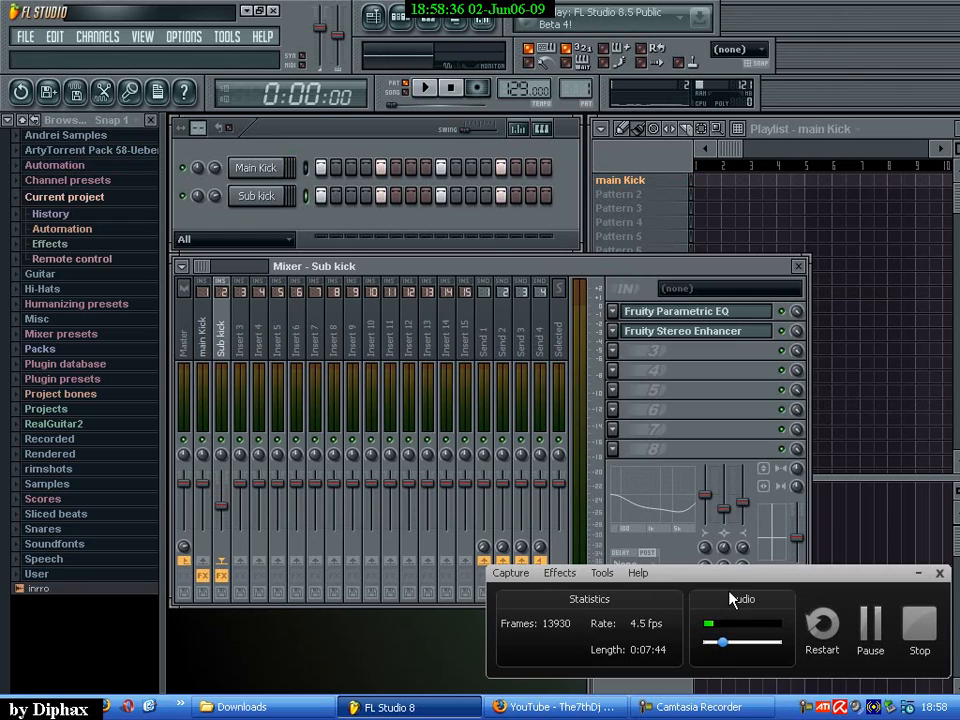
mouse_move(748, 583)
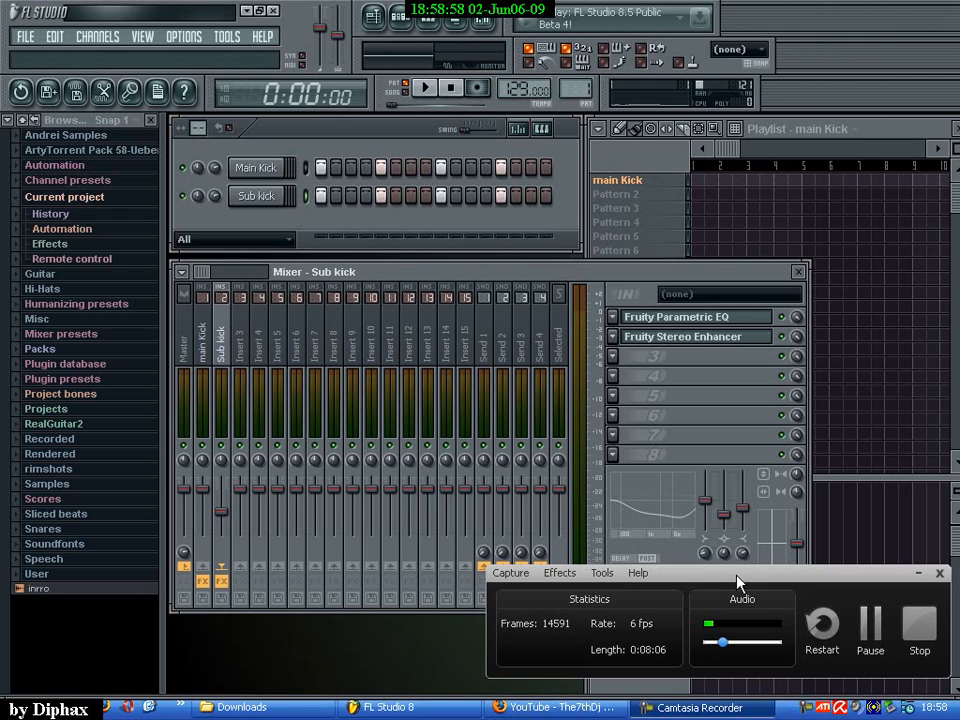
mouse_move(722, 576)
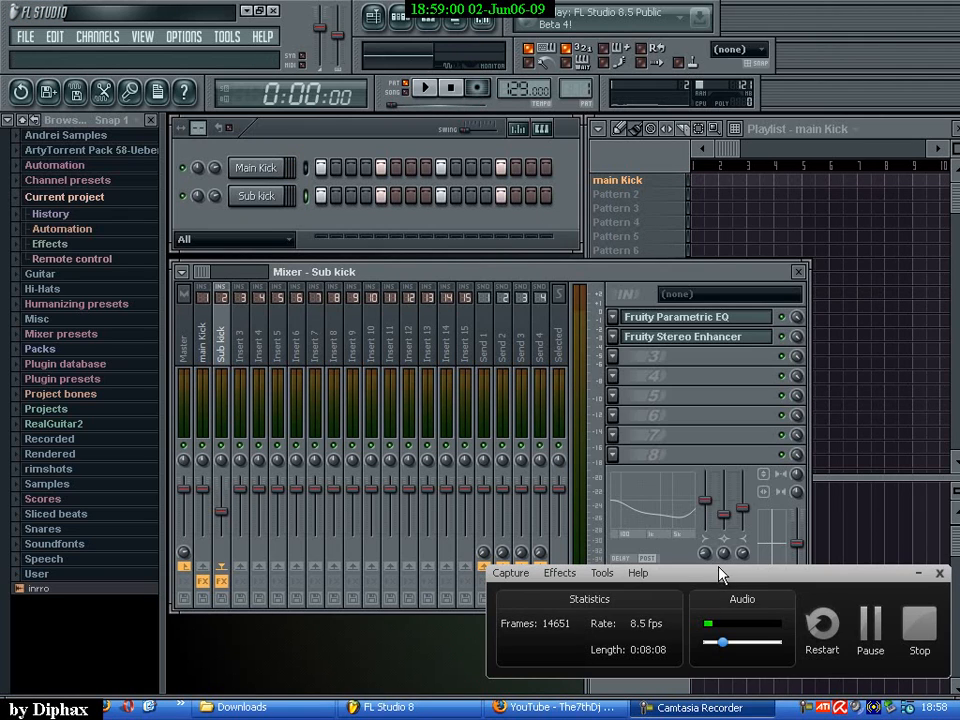